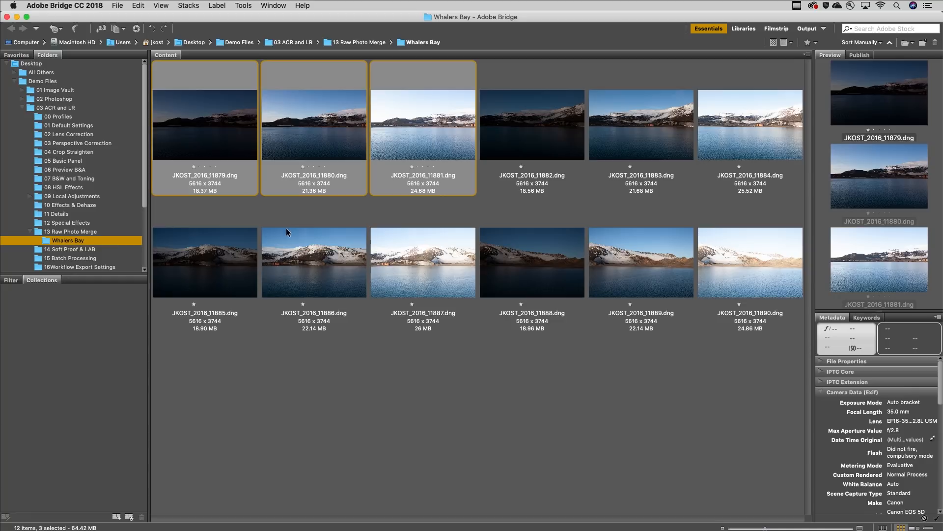
mouse_move(554, 246)
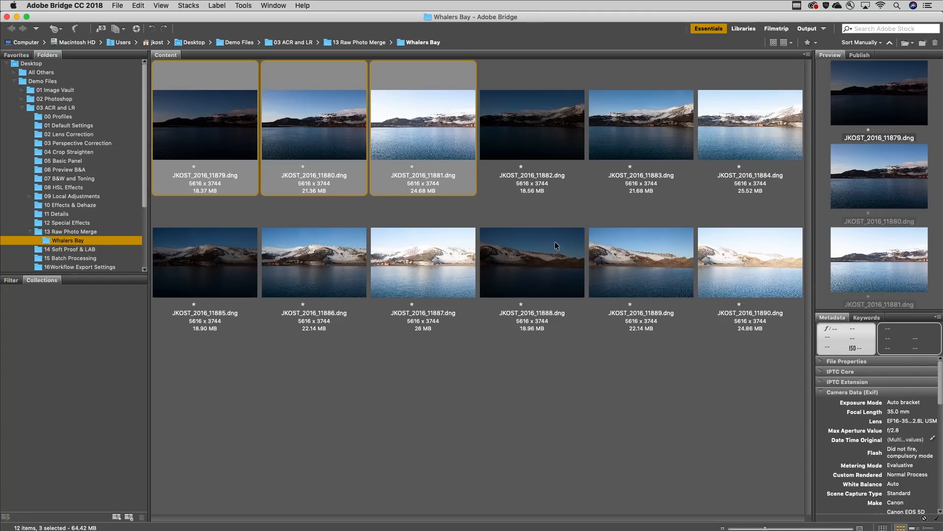
Select all twelve Whalers Bay exposures in the filmstrip for merging
key(cmd+a)
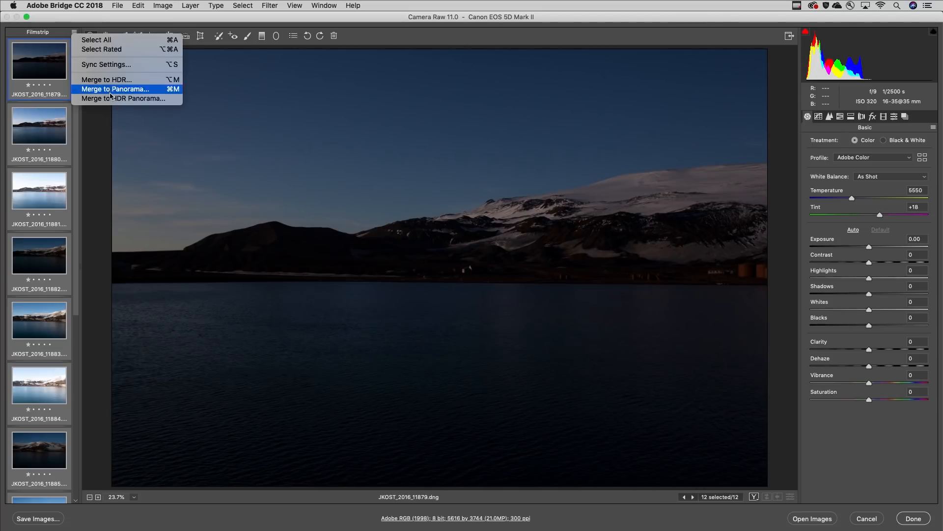
Choose Merge to HDR Panorama with Cylindrical projection, auto tone and auto crop
click(122, 98)
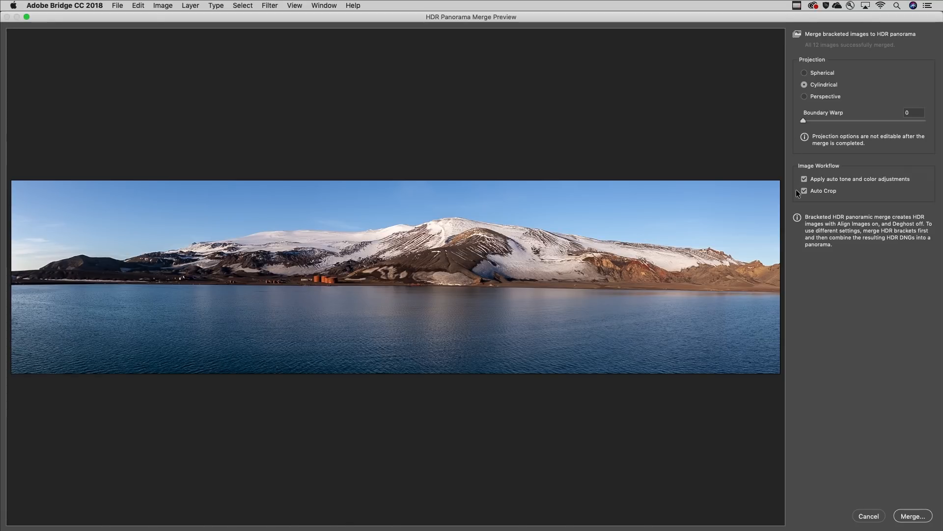
Merge the exposures and save the HDR-Pano DNG into the Whalers Bay folder
click(912, 515)
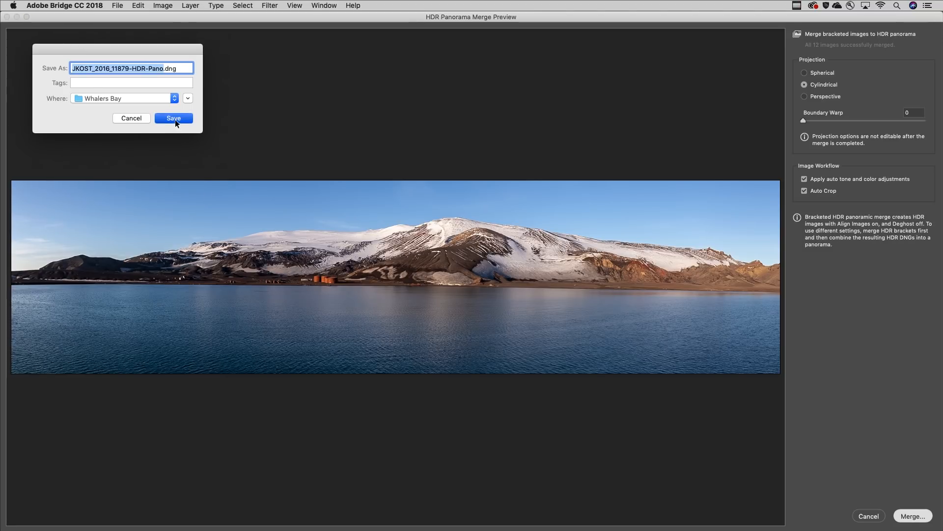
click(173, 118)
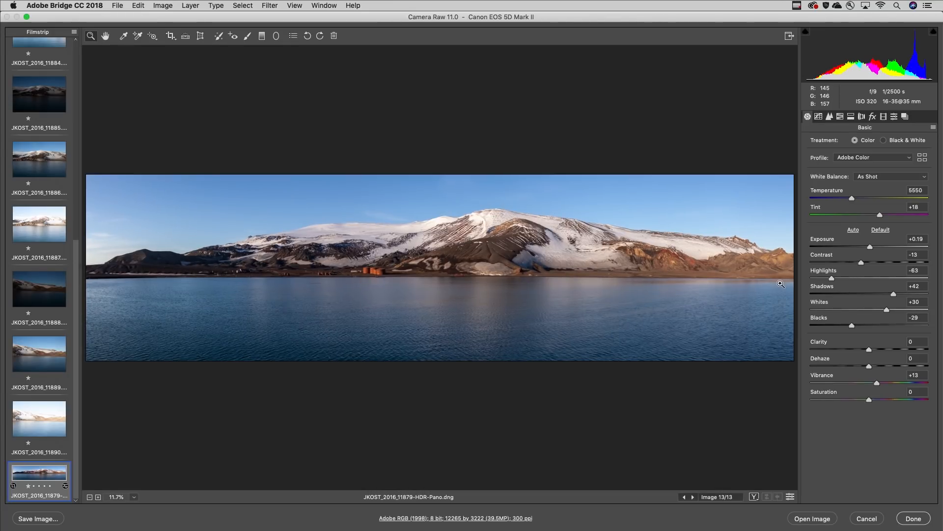
Apply the Antarctica Cool preset from the Antarctica preset group to the panorama
click(894, 116)
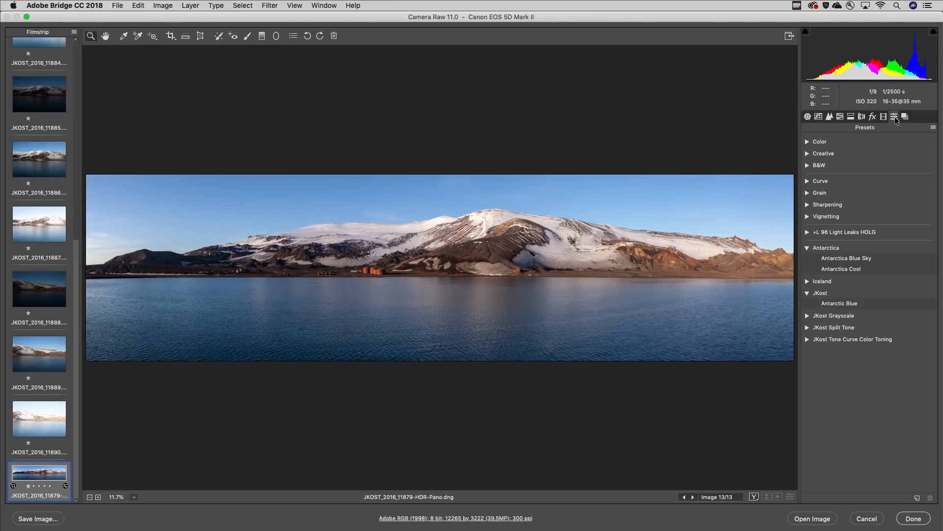
click(841, 268)
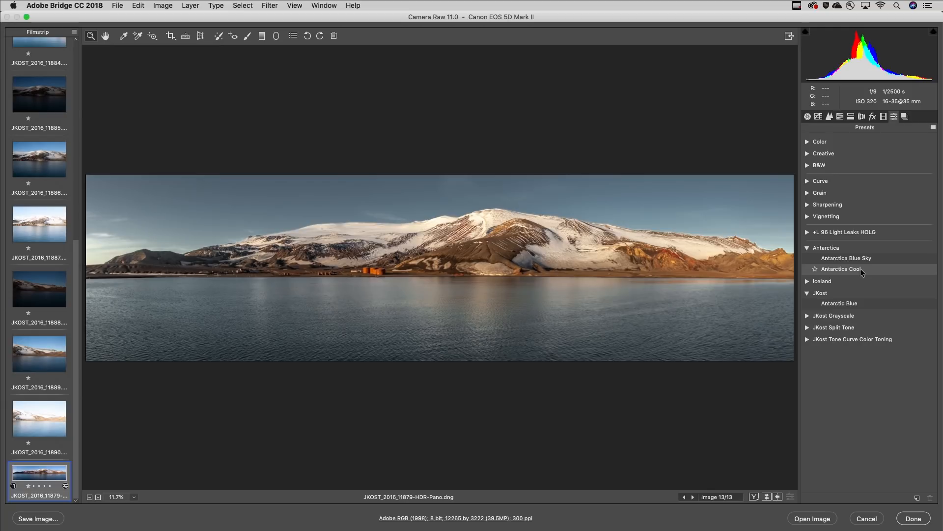
click(841, 269)
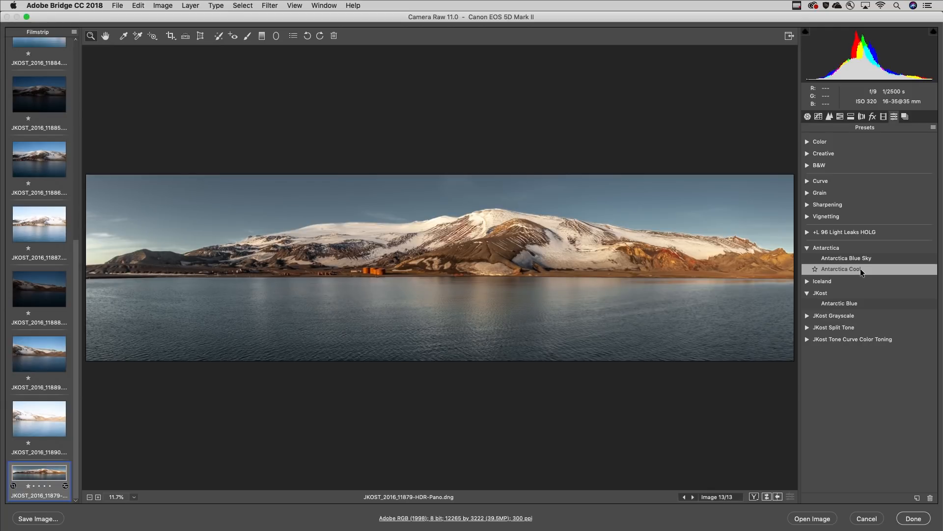